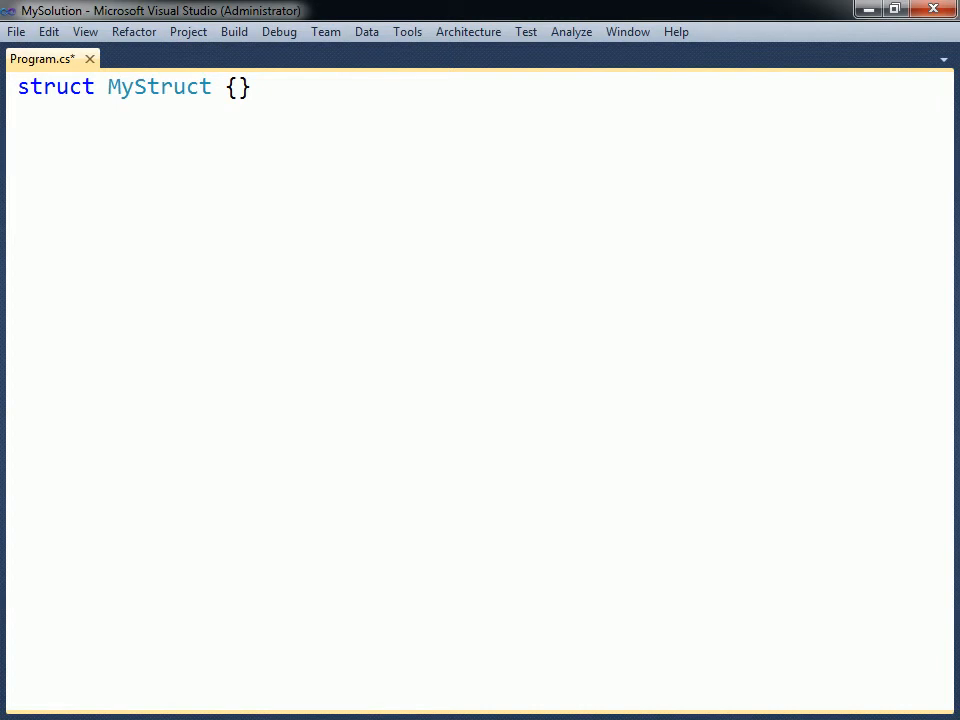
{"action": "type", "text": "// value type"}
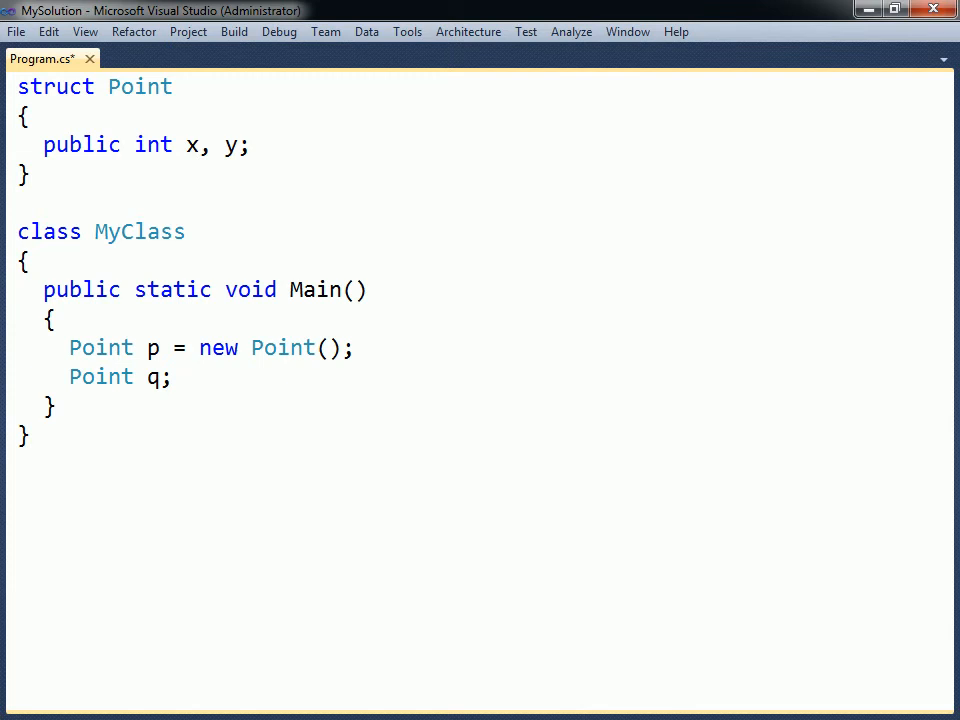
{"action": "type", "text": "int y = q.x; // compile-time error"}
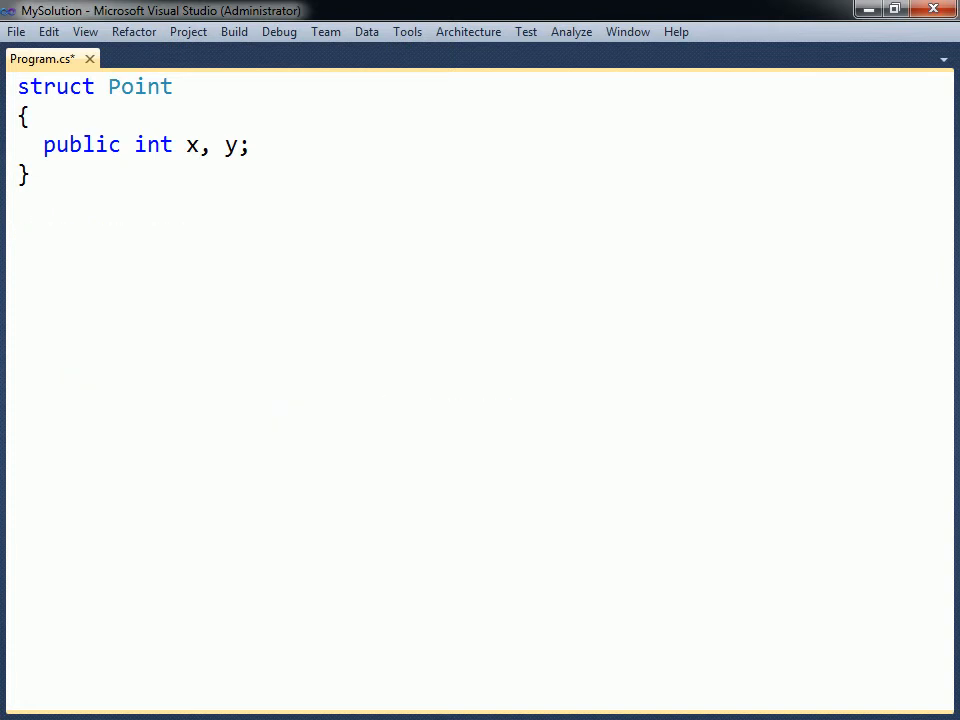
{"action": "type", "text": "~Point() {}"}
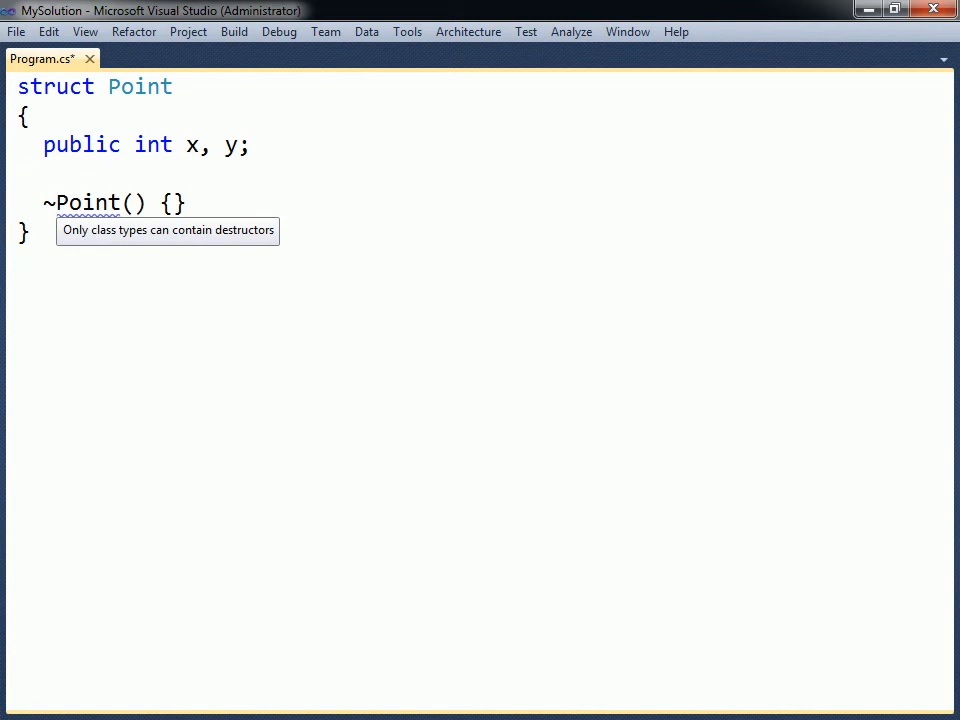
{"action": "type", "text": "public Point() {}"}
{"action": "type", "text": " // : System.ValueType"}
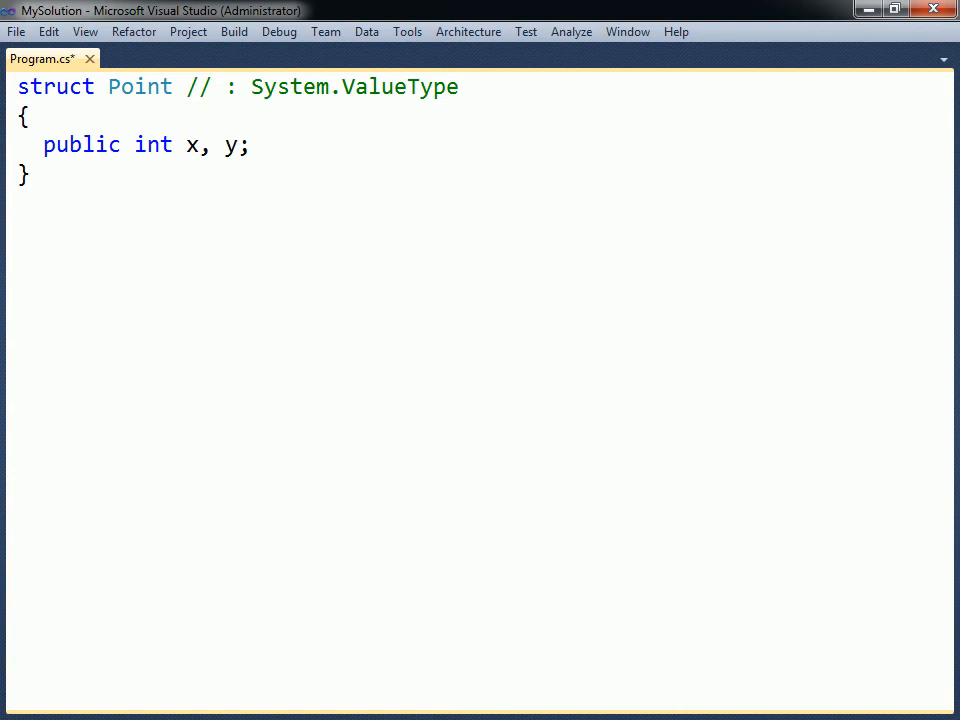
{"action": "type", "text": "interface MyInterface {}"}
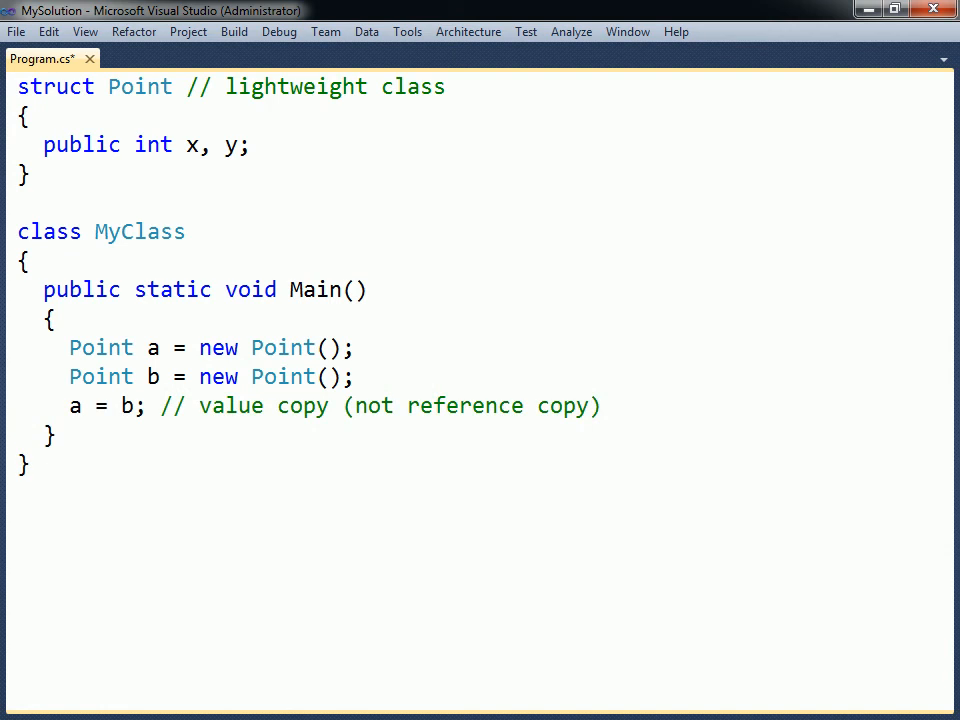
{"action": "type", "text": "int i = 0;"}
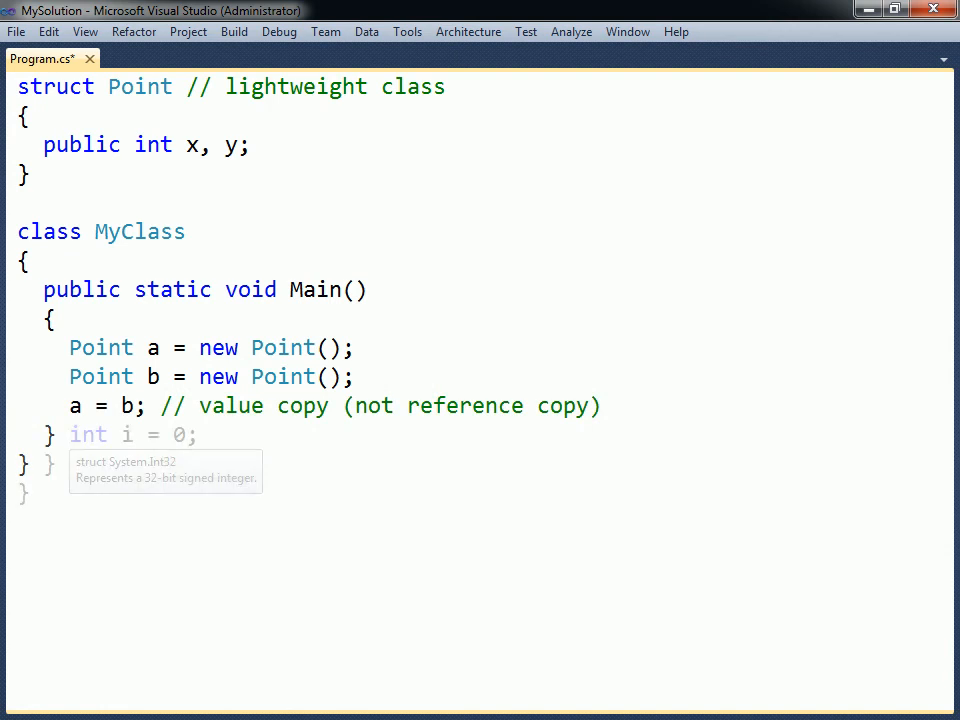